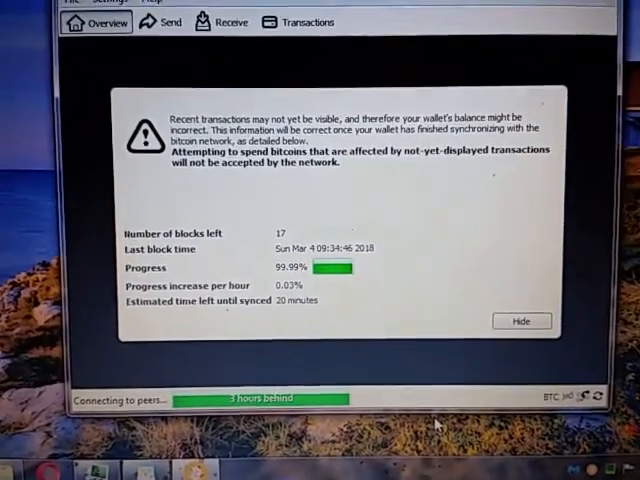
# Hide the synchronization warning to reveal the wallet Overview page
pyautogui.click(521, 321)
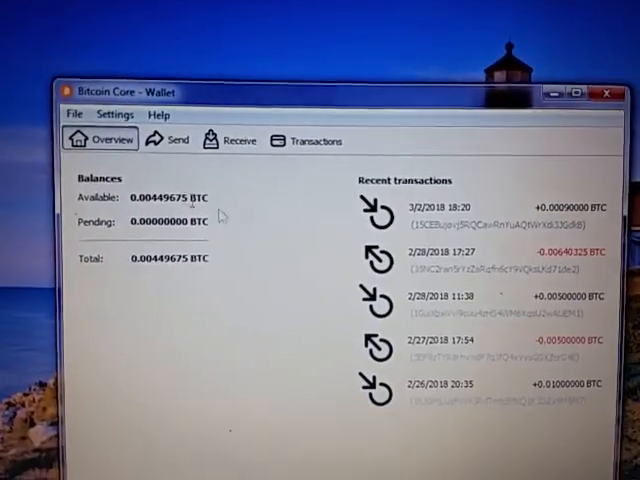
# Browse the Send and Receive forms, ending on the full Transactions history
pyautogui.click(175, 139)
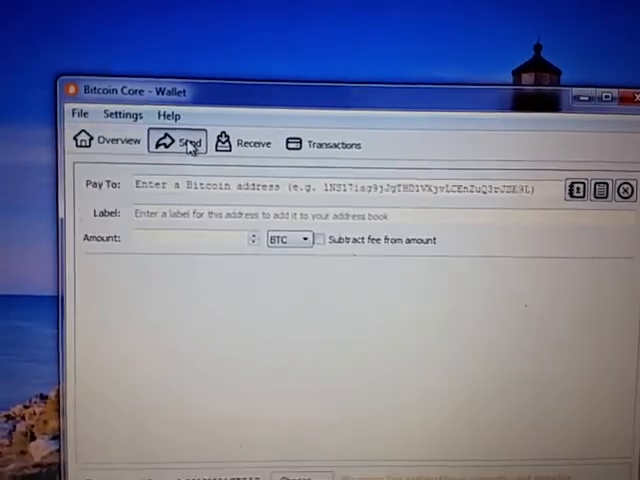
pyautogui.click(238, 132)
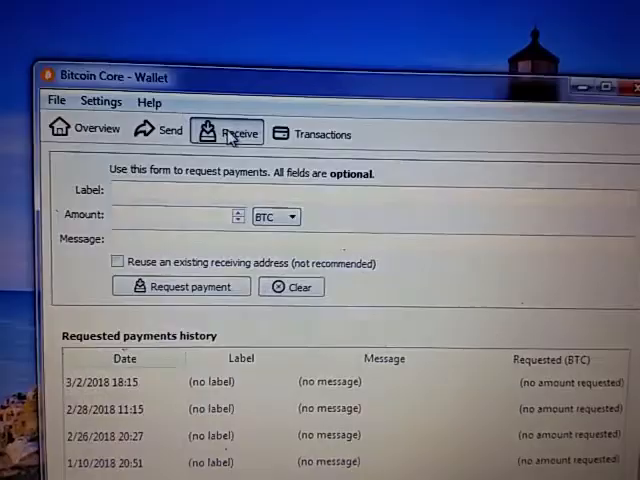
pyautogui.click(323, 136)
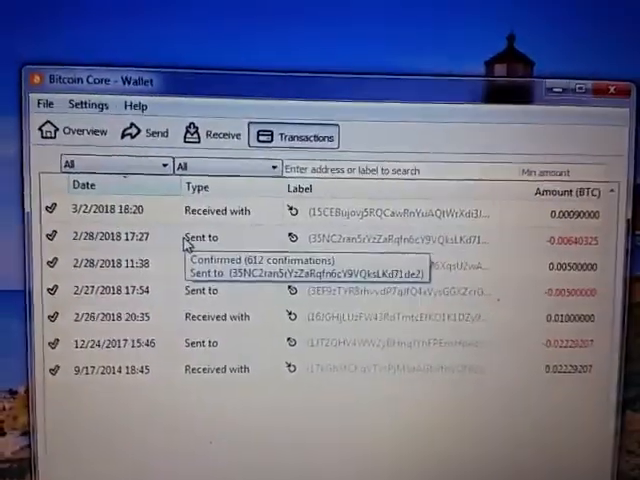
pyautogui.moveTo(178, 108)
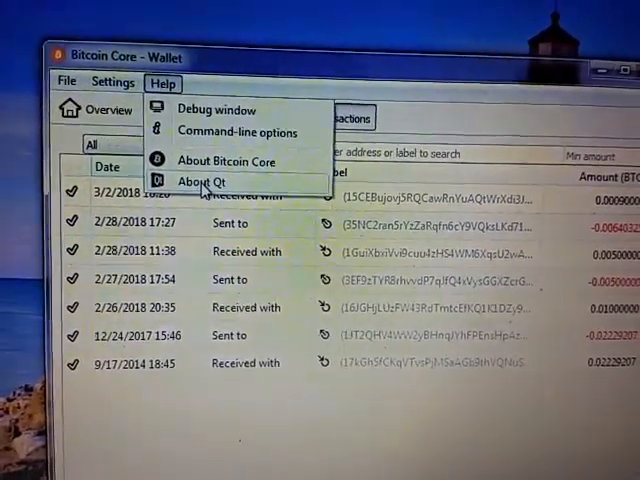
pyautogui.click(201, 182)
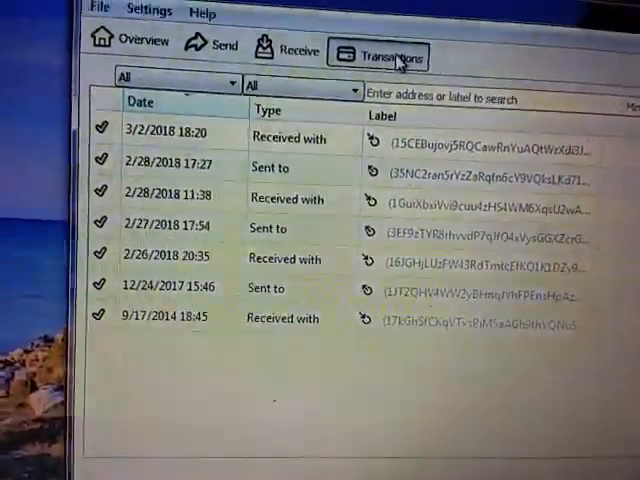
pyautogui.click(207, 13)
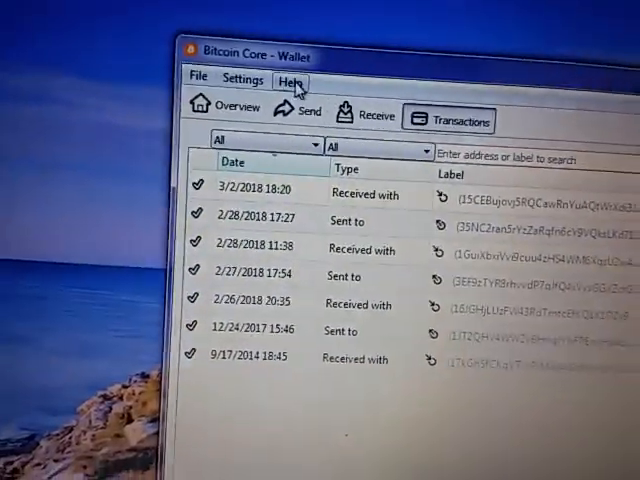
pyautogui.click(198, 76)
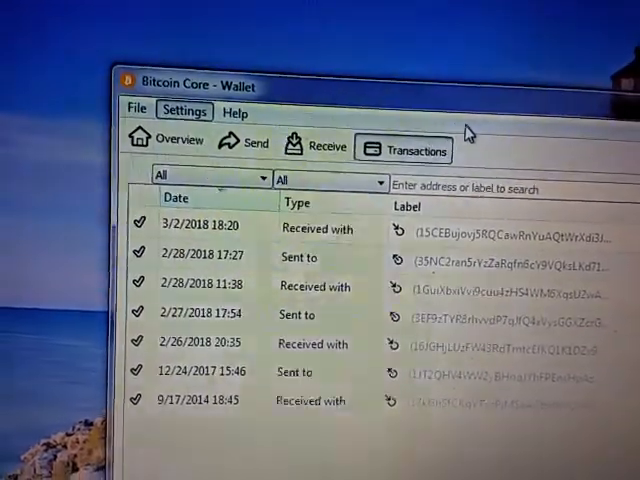
pyautogui.click(184, 110)
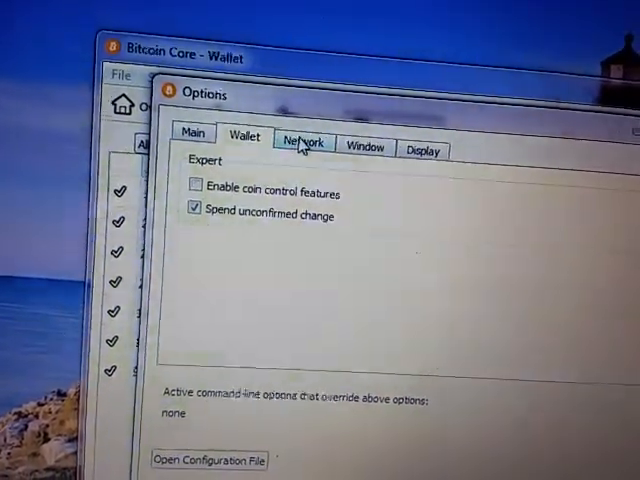
pyautogui.click(302, 141)
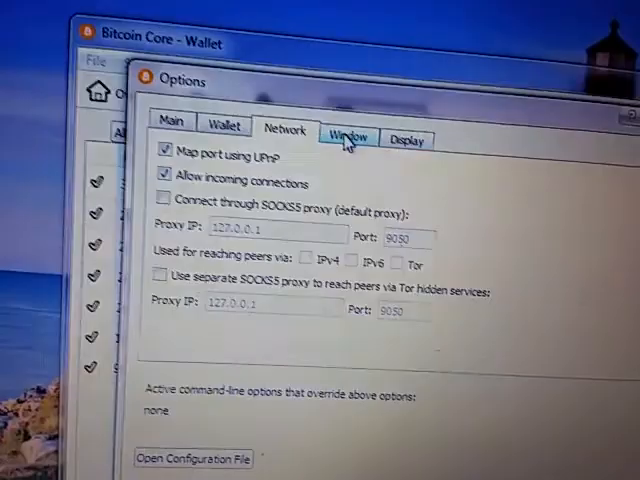
pyautogui.click(345, 138)
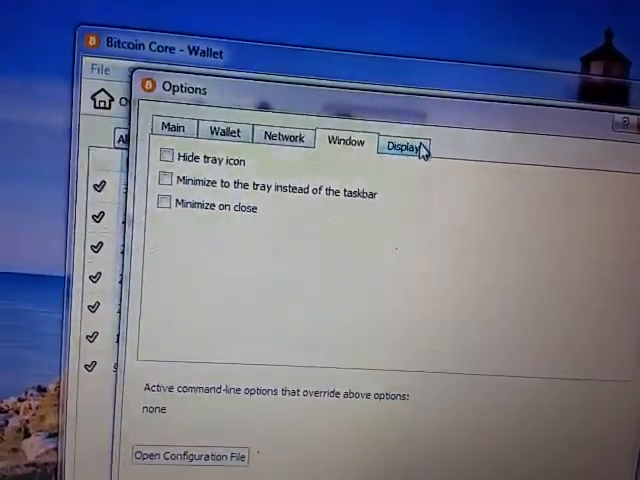
pyautogui.click(399, 148)
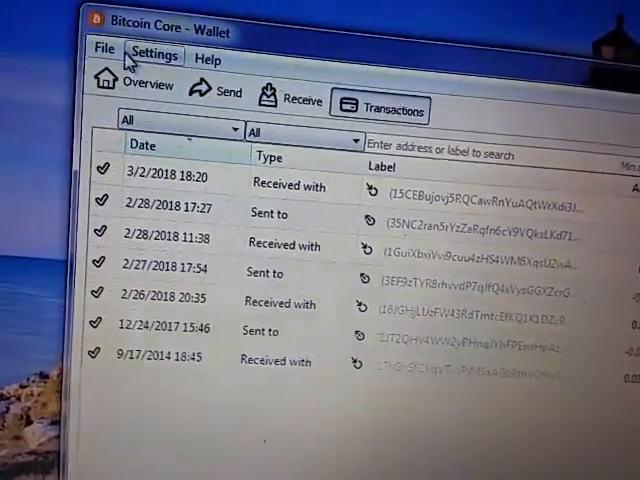
# Open Help > Debug window and put the cursor in the RPC Console command field
pyautogui.click(209, 54)
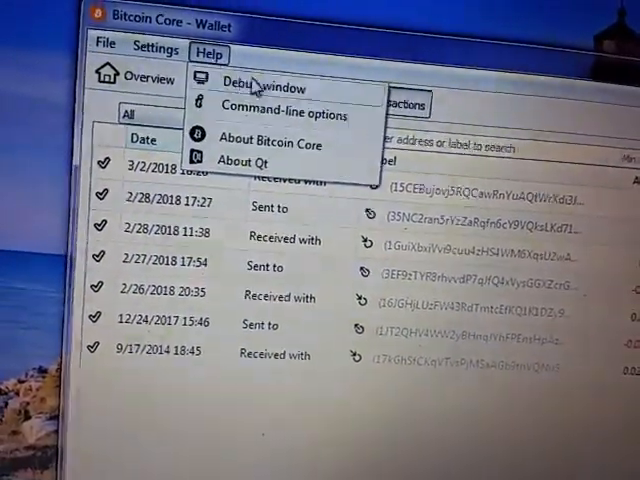
pyautogui.click(252, 86)
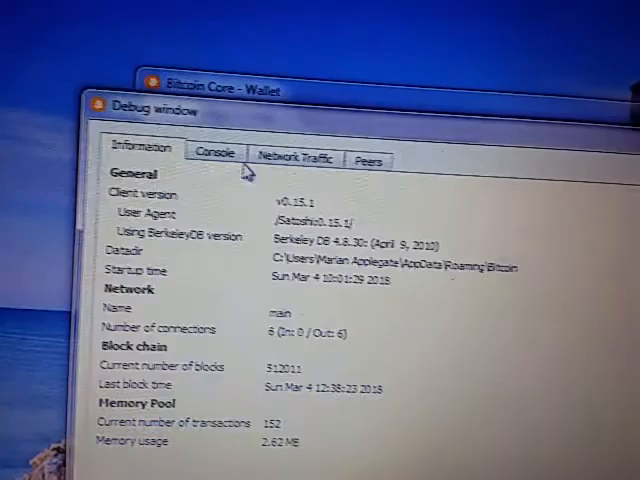
pyautogui.click(213, 152)
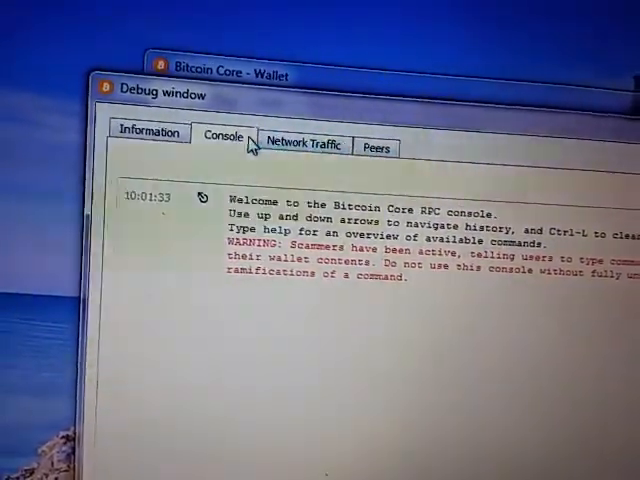
pyautogui.click(377, 187)
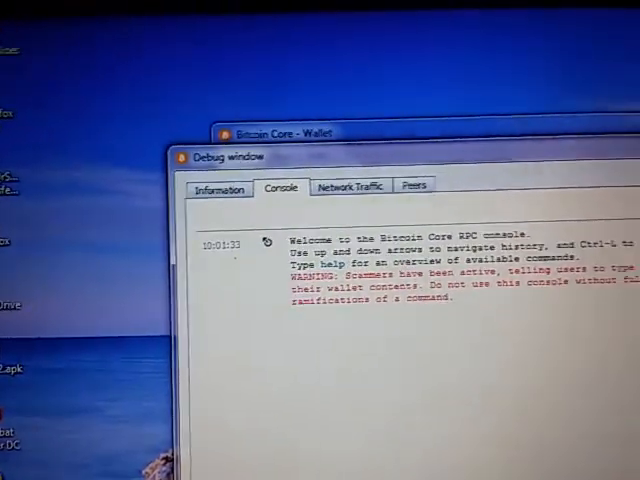
# Run the 'help' command in the console and scroll through the command list
pyautogui.write('help')
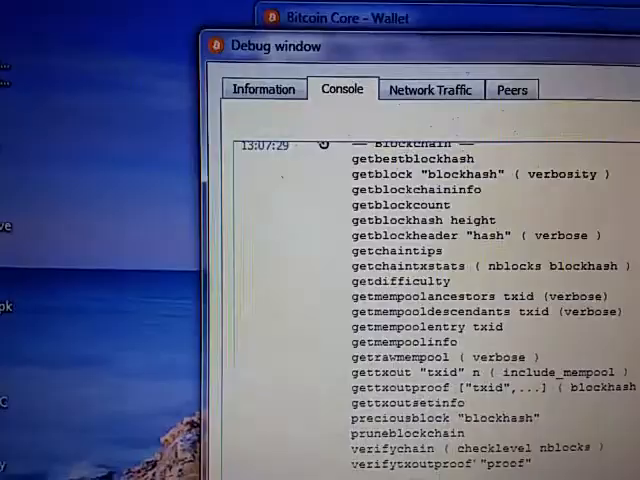
pyautogui.scroll(-3)
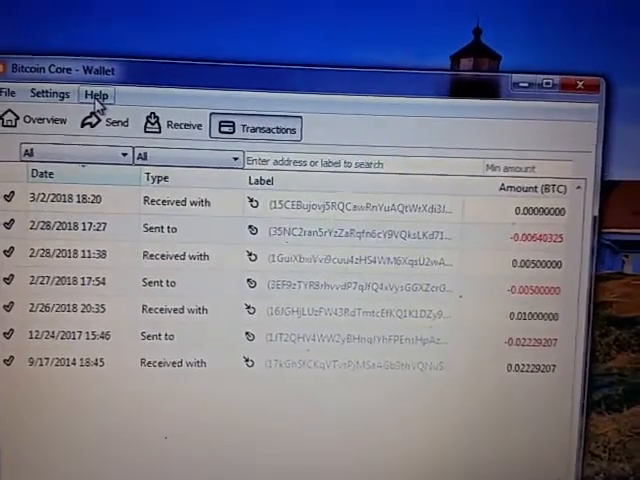
# Reopen the Debug window from the Help menu
pyautogui.click(96, 94)
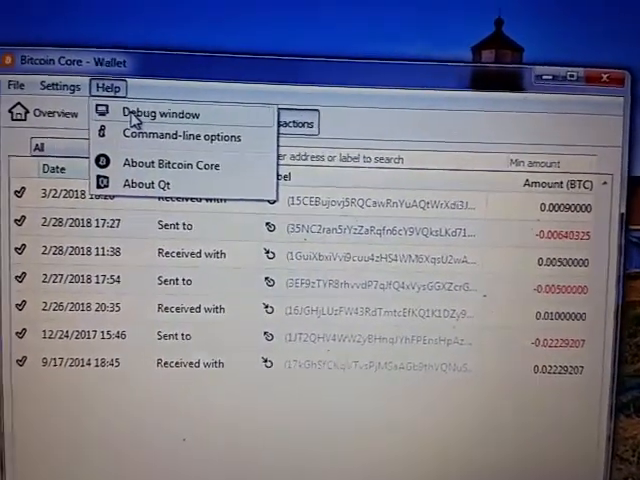
pyautogui.click(182, 136)
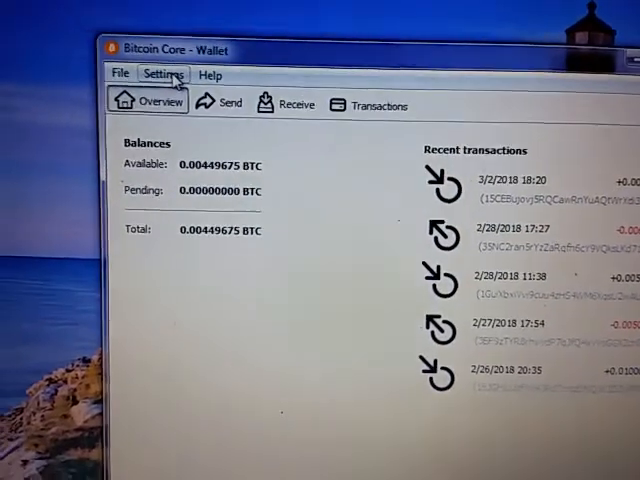
# Start Settings > Encrypt Wallet, enter the new passphrase twice, and submit it
pyautogui.click(170, 73)
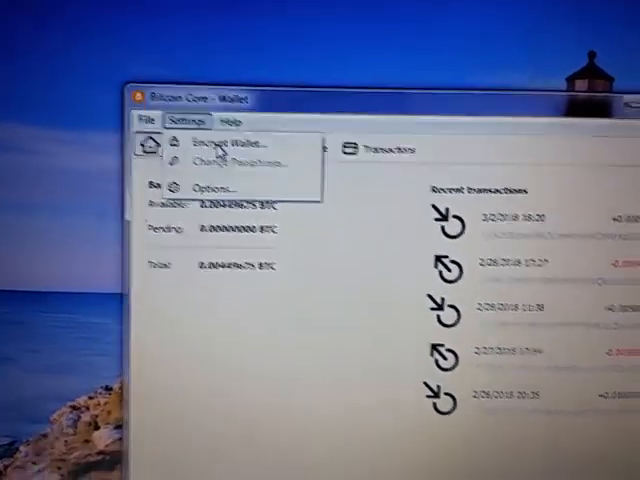
pyautogui.click(222, 142)
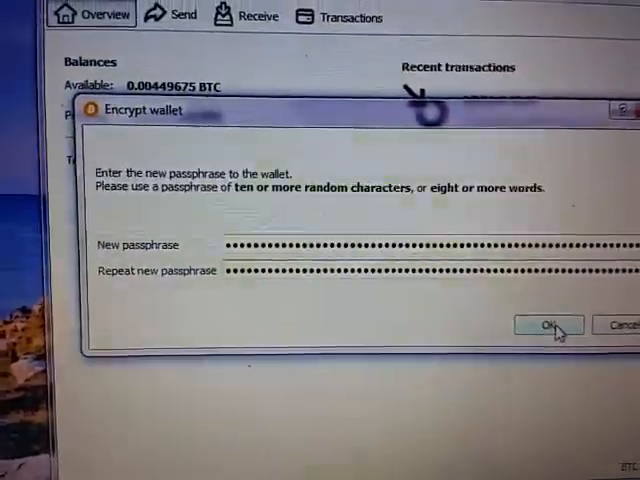
pyautogui.click(540, 326)
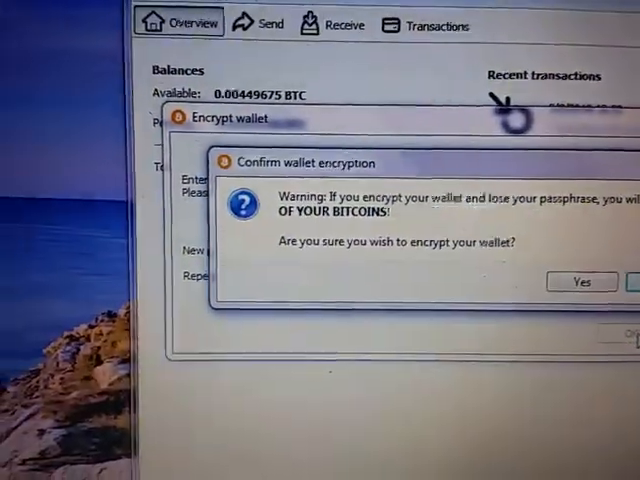